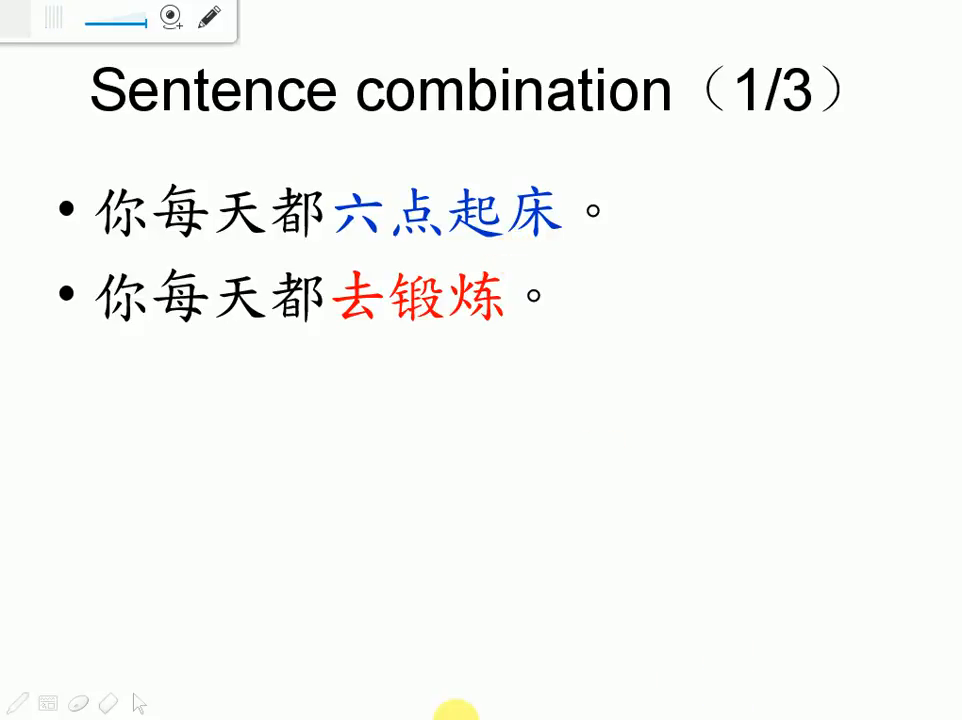
pyautogui.moveTo(490, 305)
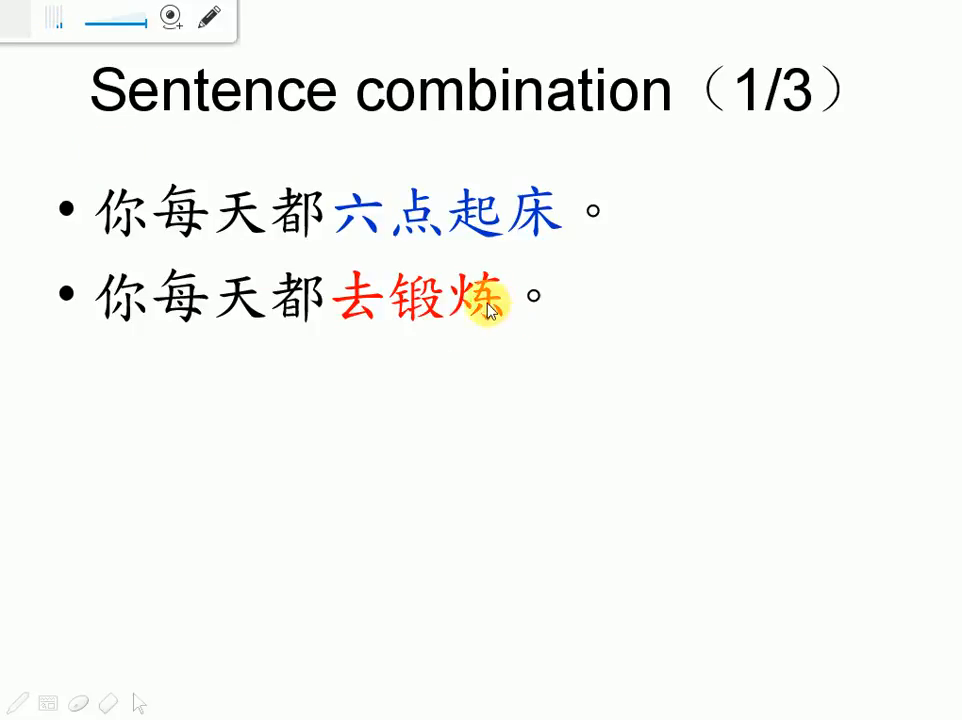
pyautogui.moveTo(455, 275)
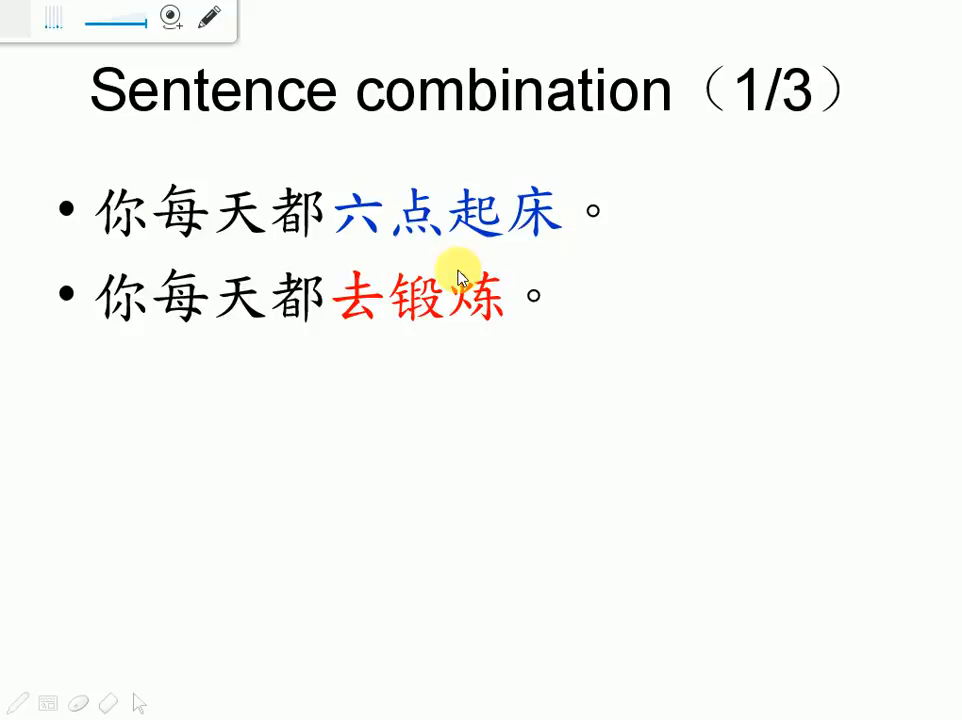
pyautogui.moveTo(290, 315)
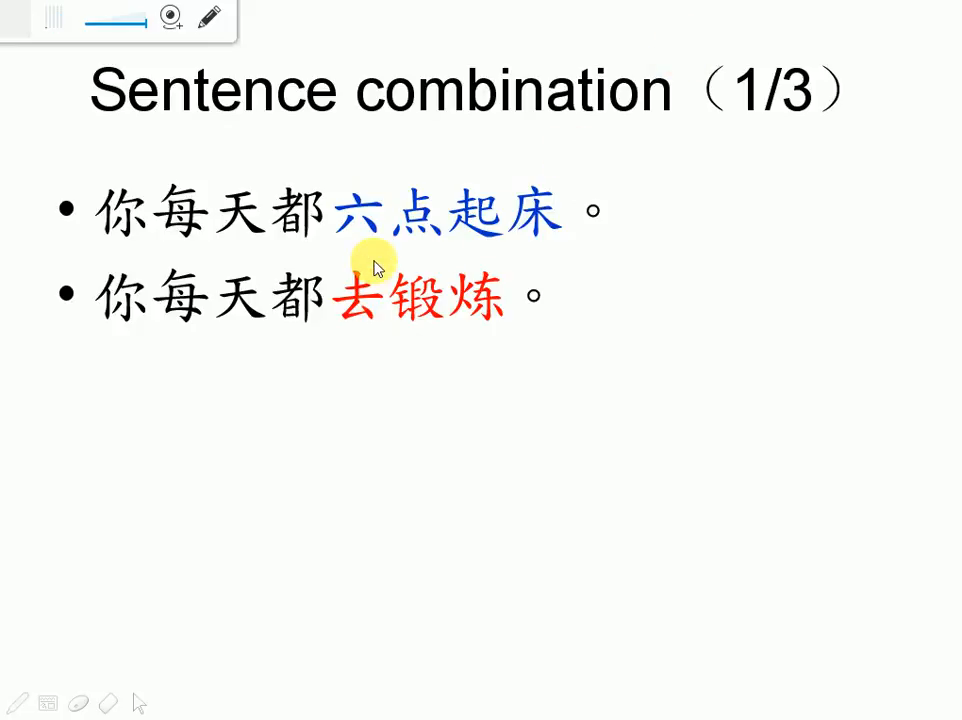
pyautogui.moveTo(425, 330)
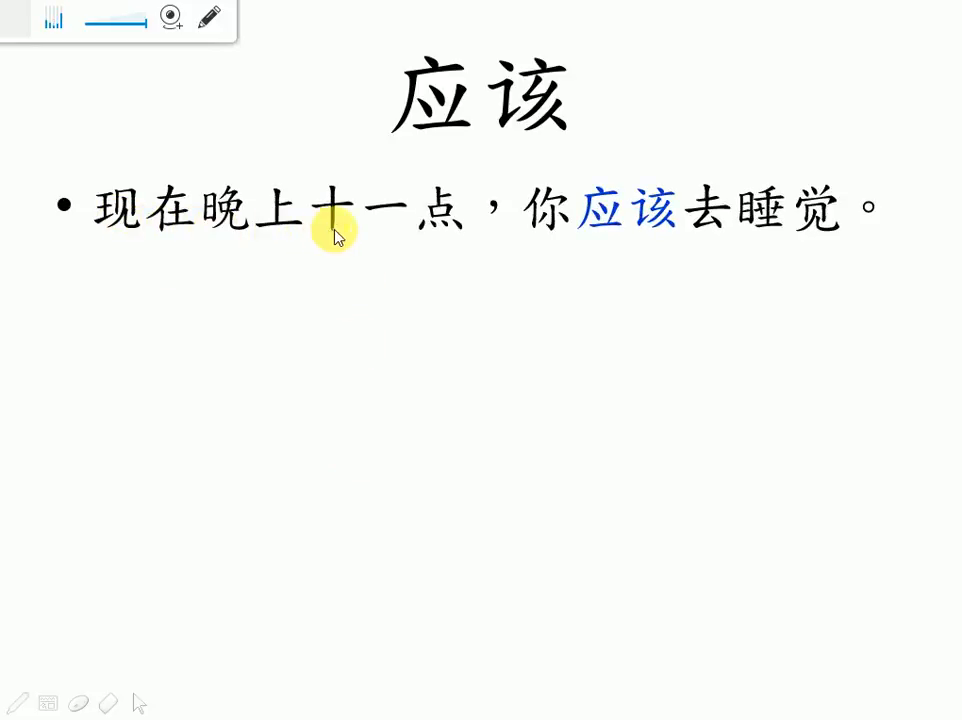
pyautogui.moveTo(631, 298)
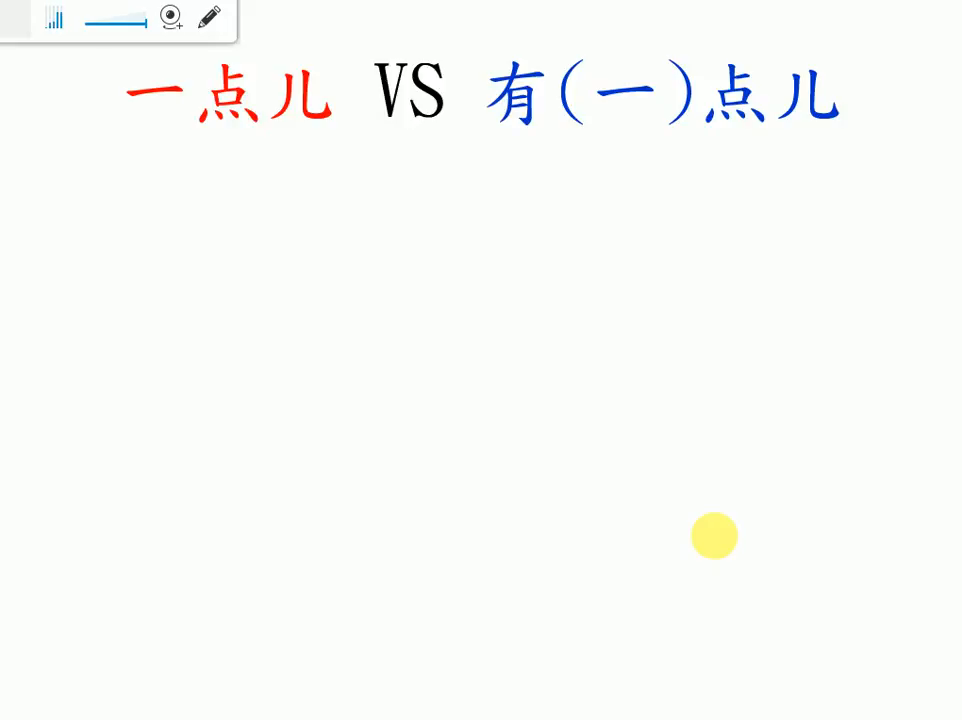
pyautogui.moveTo(697, 517)
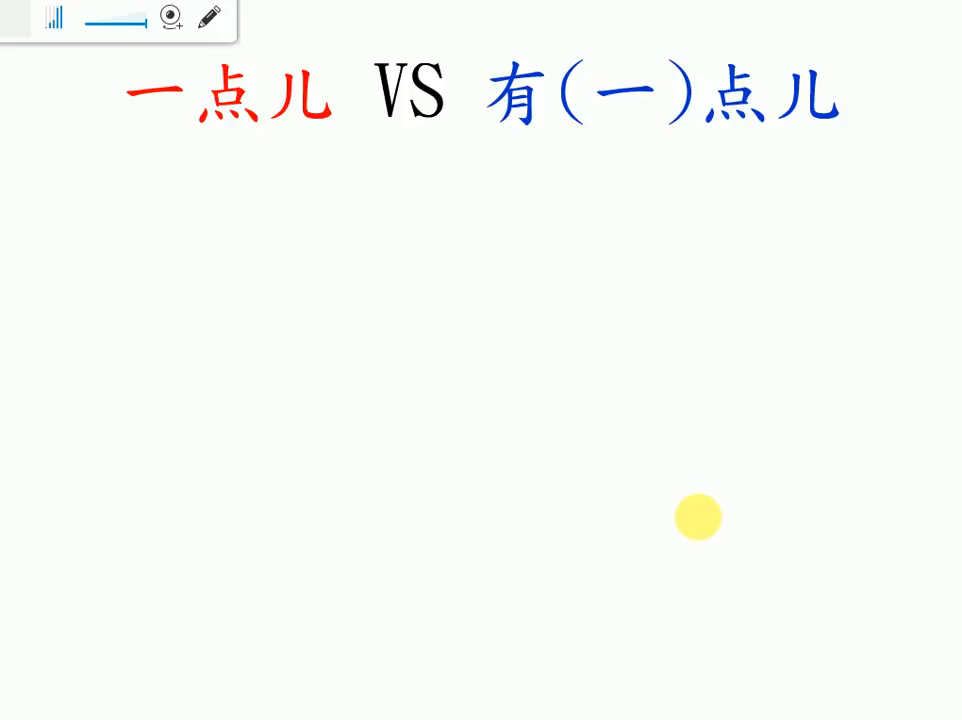